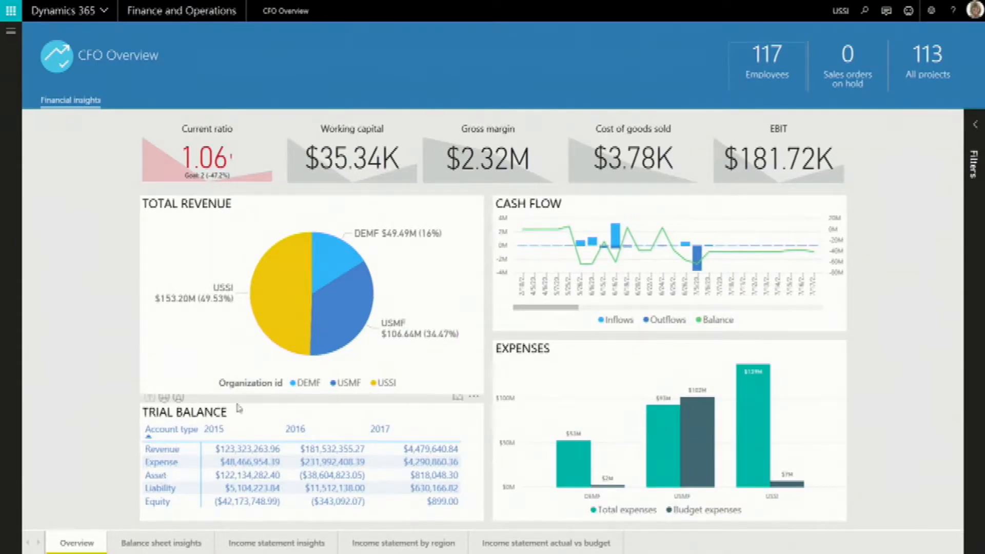
Step: Switch to Balance sheet insights and review the Filters pane, then close it
left_click(161, 542)
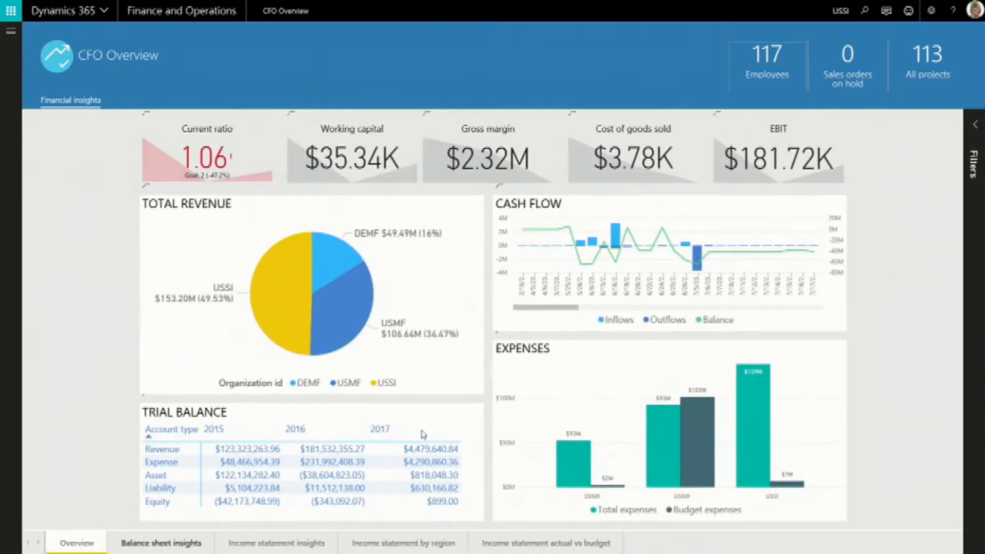
left_click(161, 542)
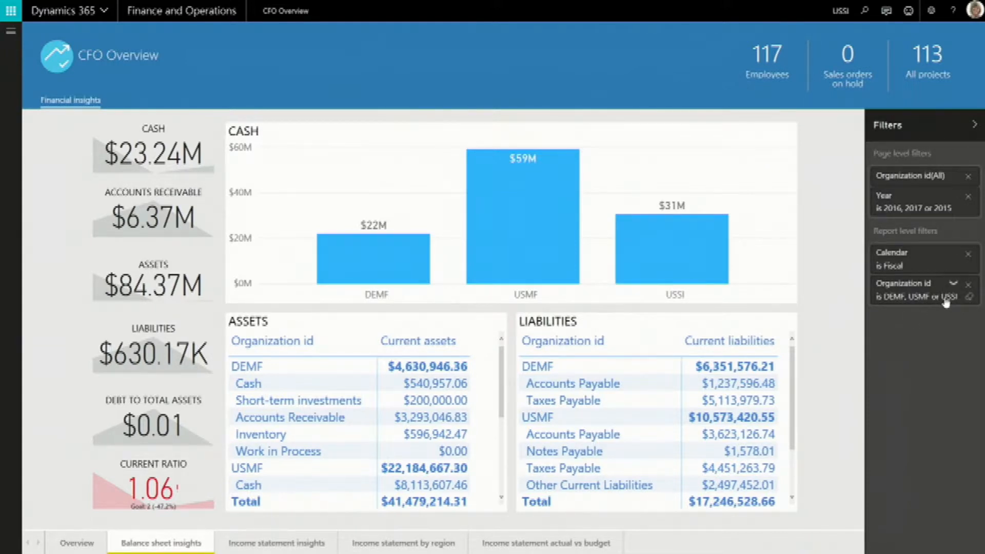
left_click(936, 283)
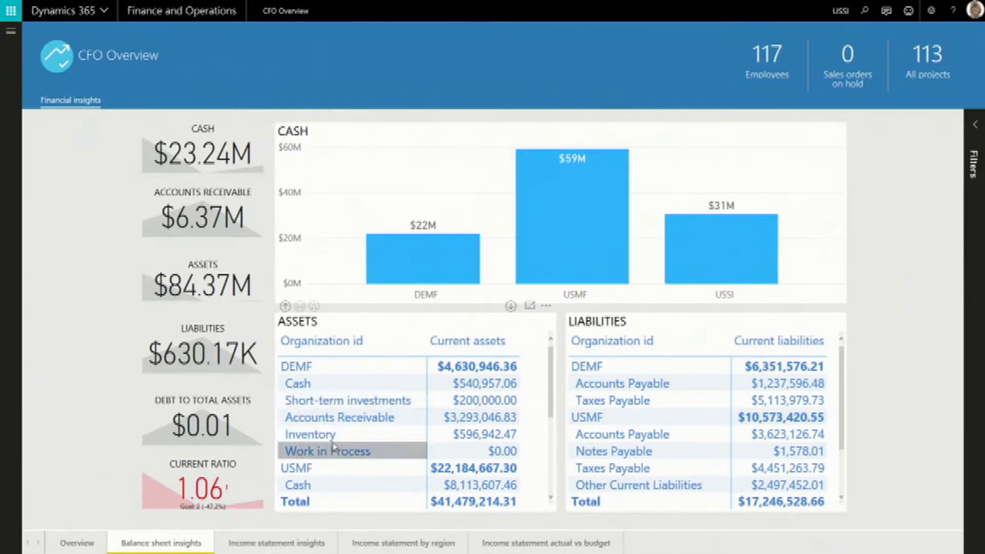
Step: Switch to Income statement insights and cross-filter the expenses map to USSI
left_click(275, 543)
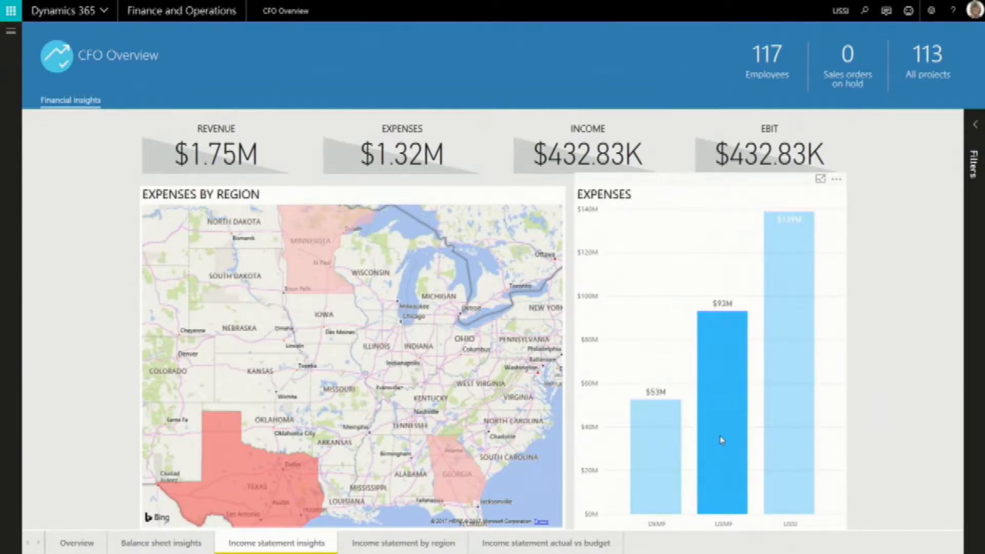
mouse_move(778, 382)
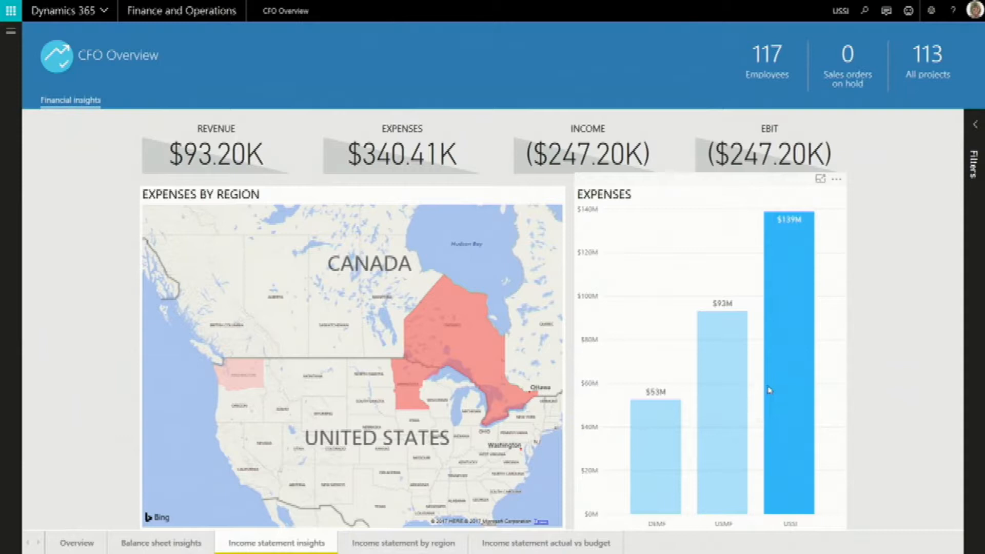
mouse_move(482, 366)
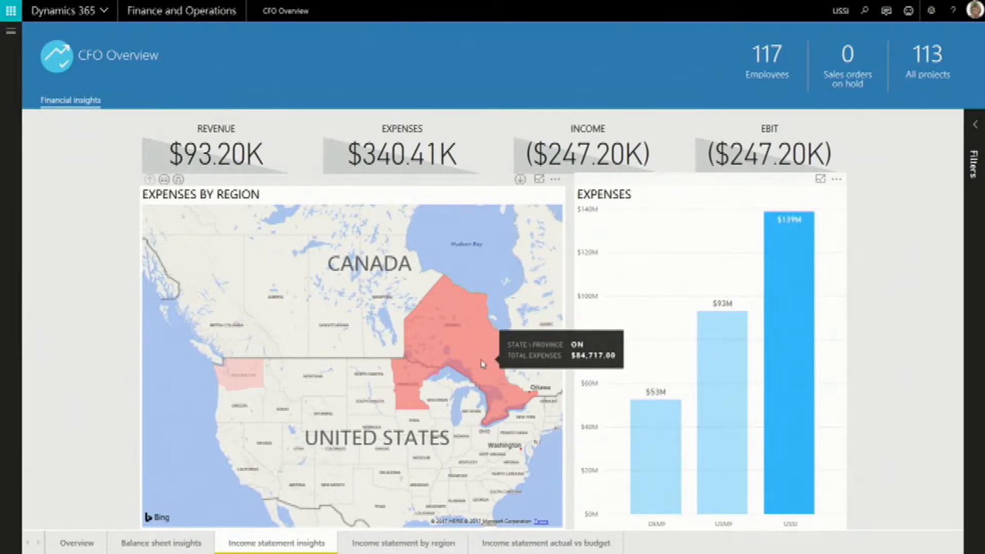
Step: Drill down Ontario to its cities, then drill through Toronto to Income statement by region
right_click(482, 364)
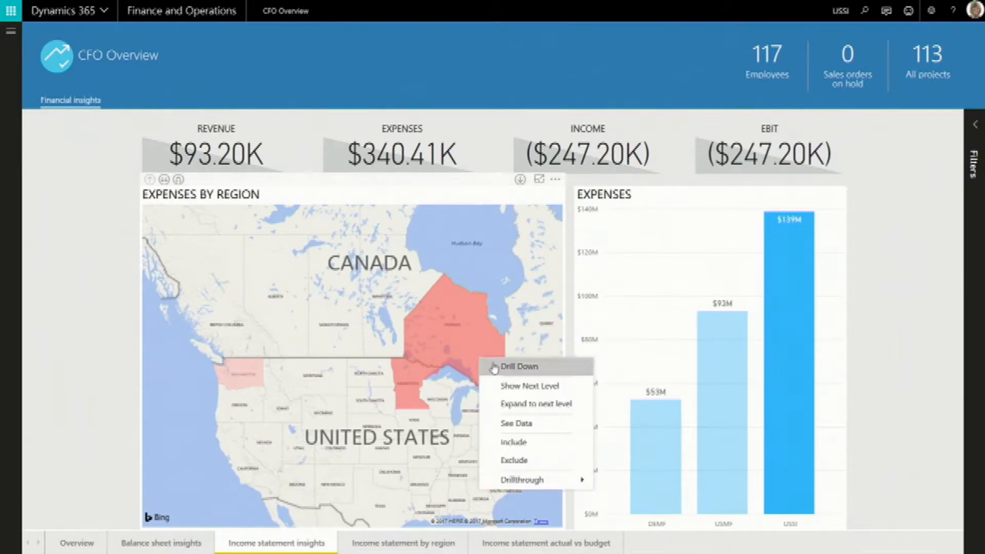
left_click(517, 366)
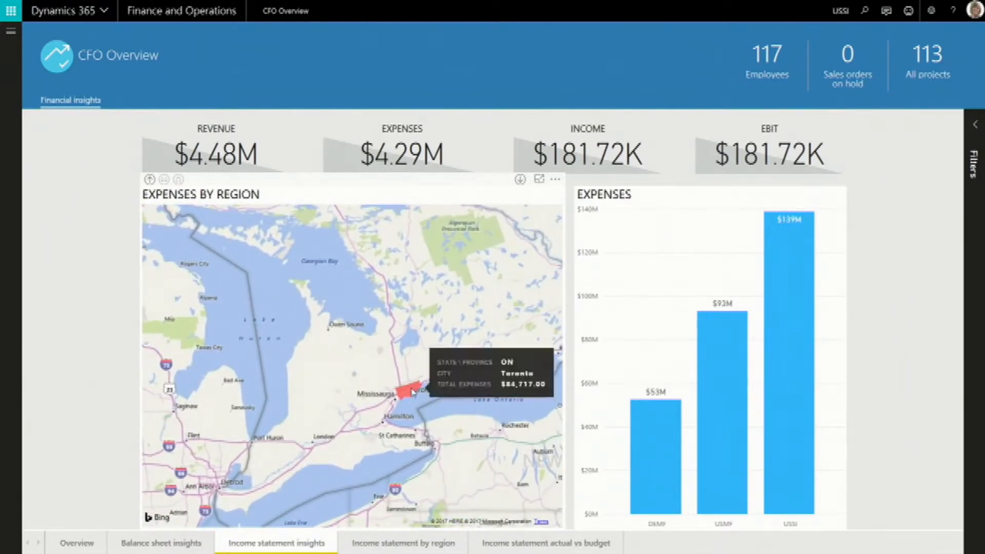
right_click(413, 391)
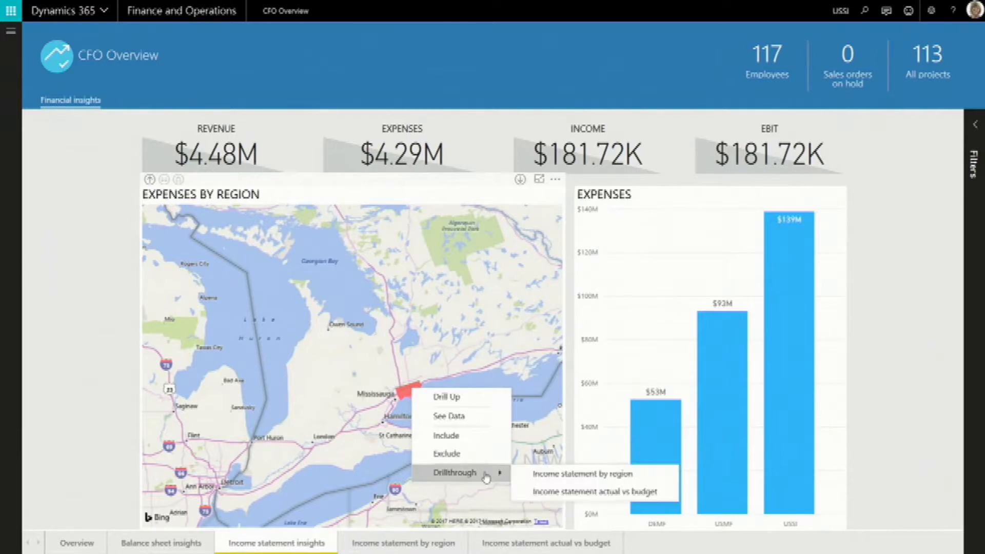
mouse_move(568, 473)
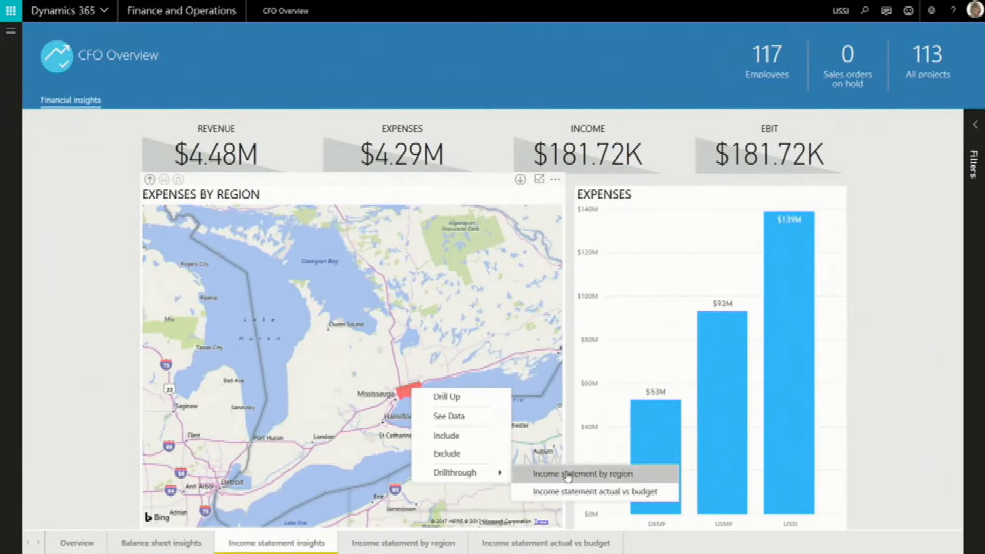
left_click(583, 474)
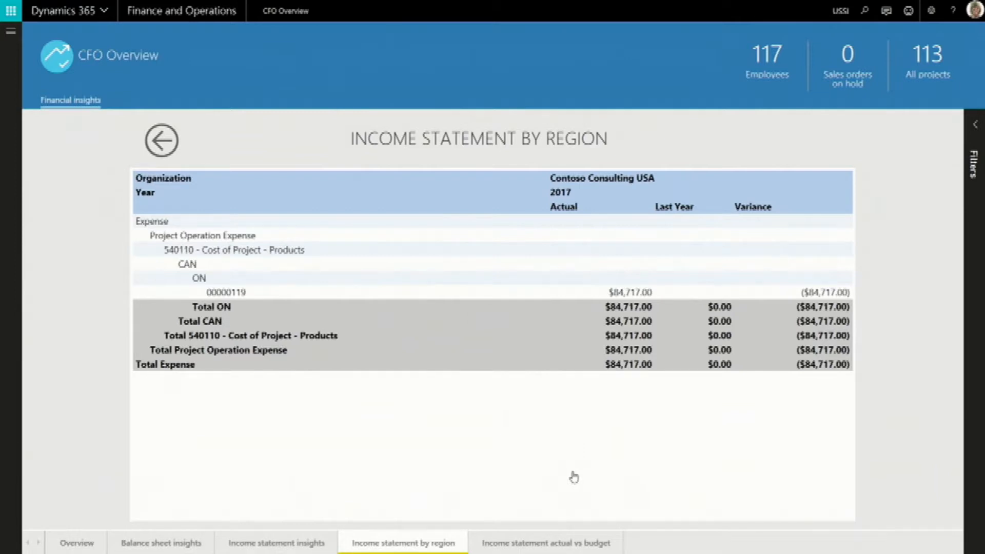
mouse_move(169, 197)
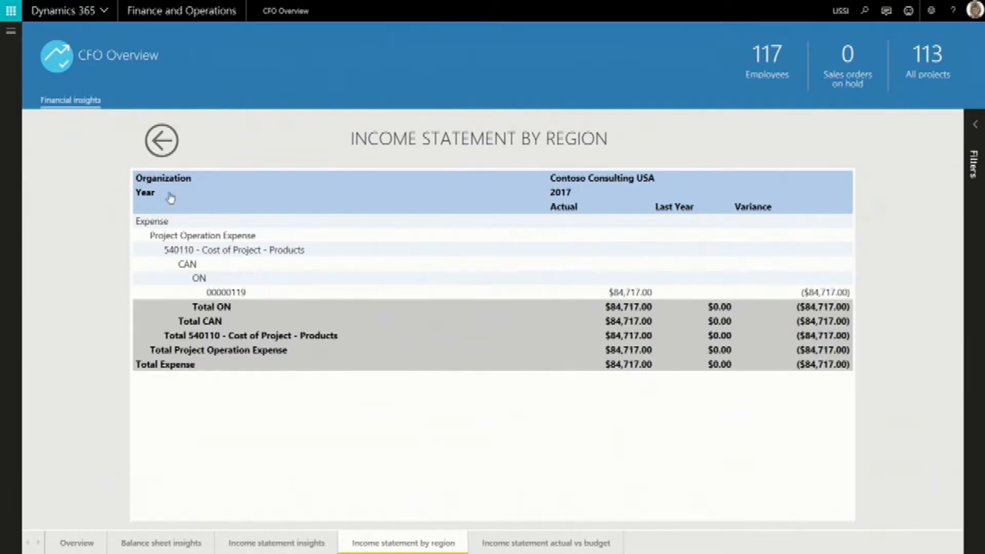
Step: Drill columns down to July and September months, then drill up to the 2017 yearly $84,717 total
left_click(183, 164)
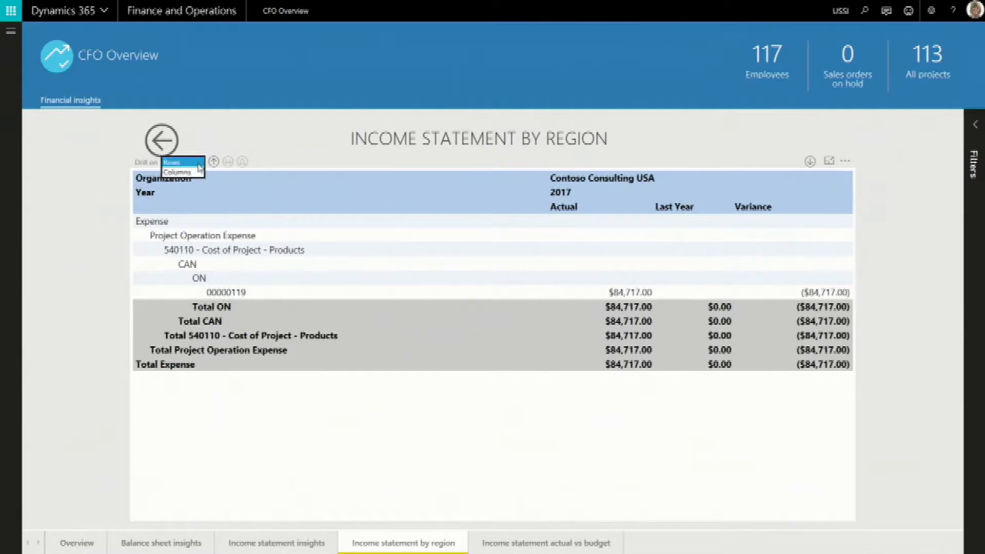
left_click(179, 173)
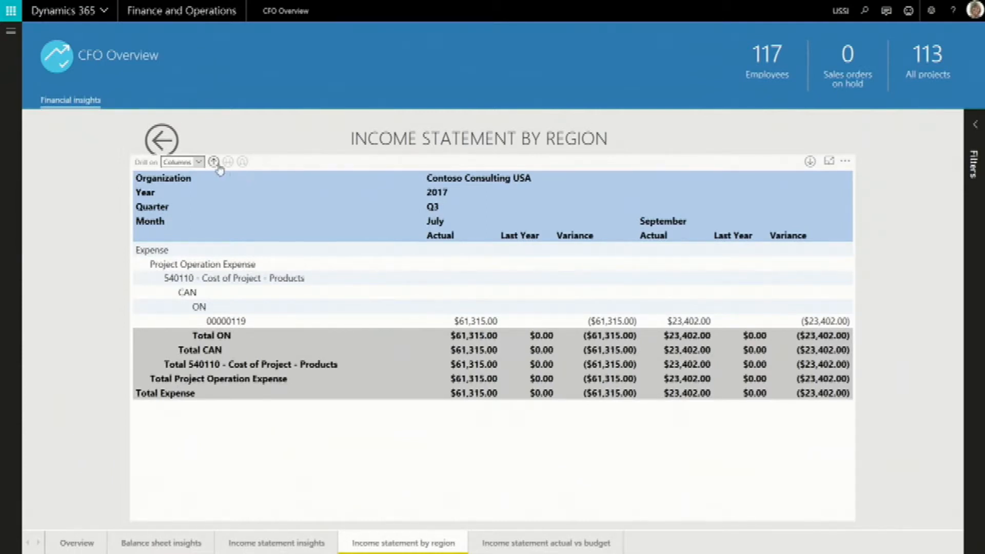
left_click(214, 161)
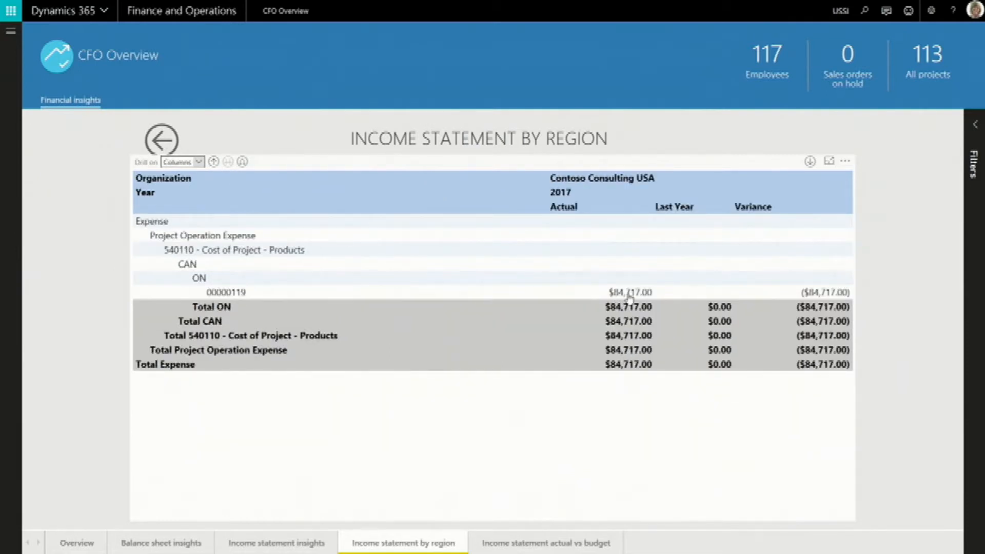
Step: Open the Accounting source explorer behind the $84,717 amount, listing six vendor invoice lines
left_click(629, 292)
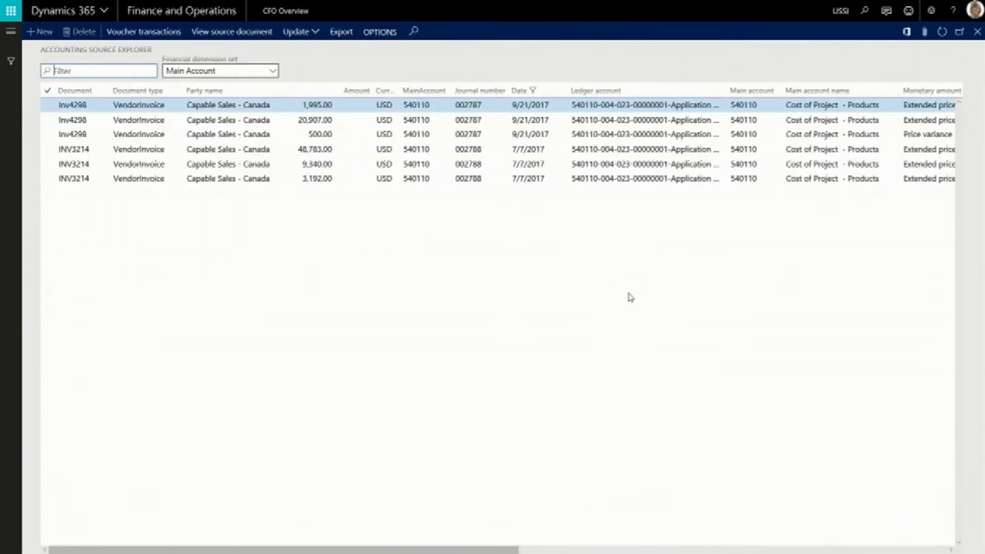
mouse_move(623, 321)
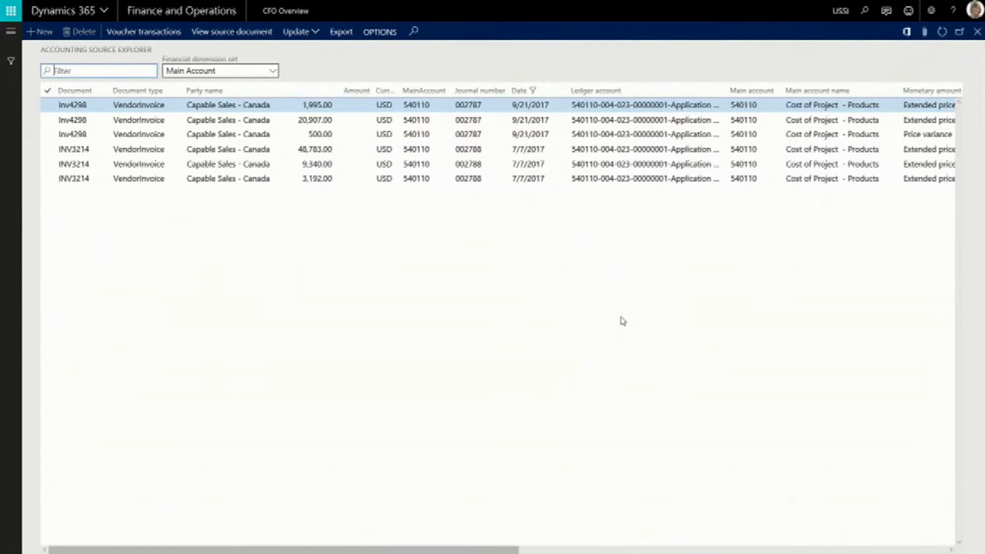
mouse_move(251, 203)
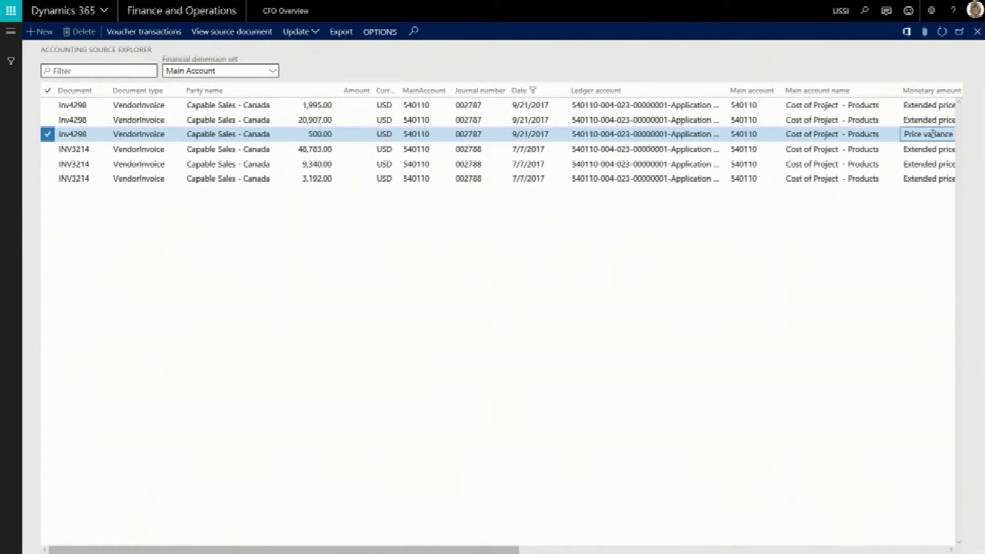
mouse_move(336, 77)
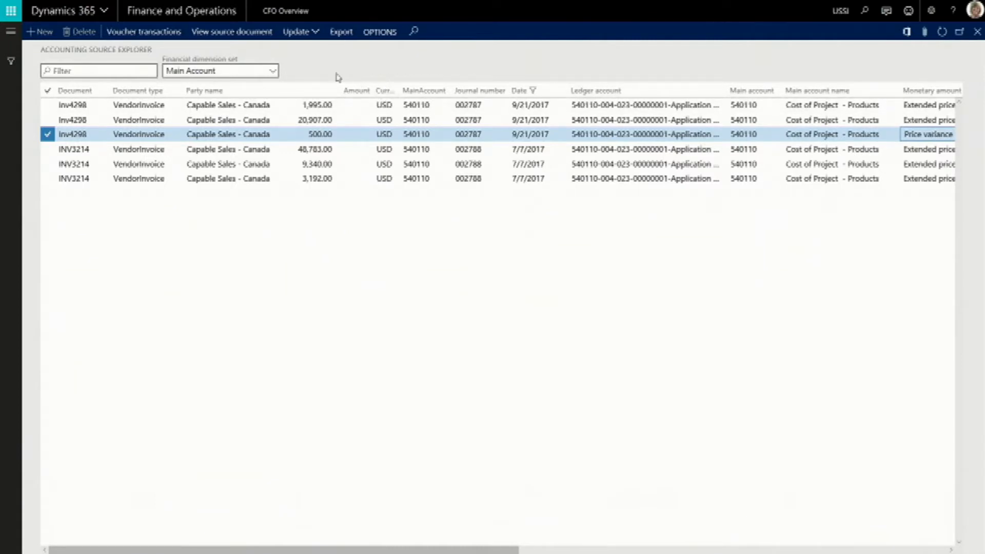
Step: Export the six source lines, download the CSV and view it in Excel
left_click(341, 32)
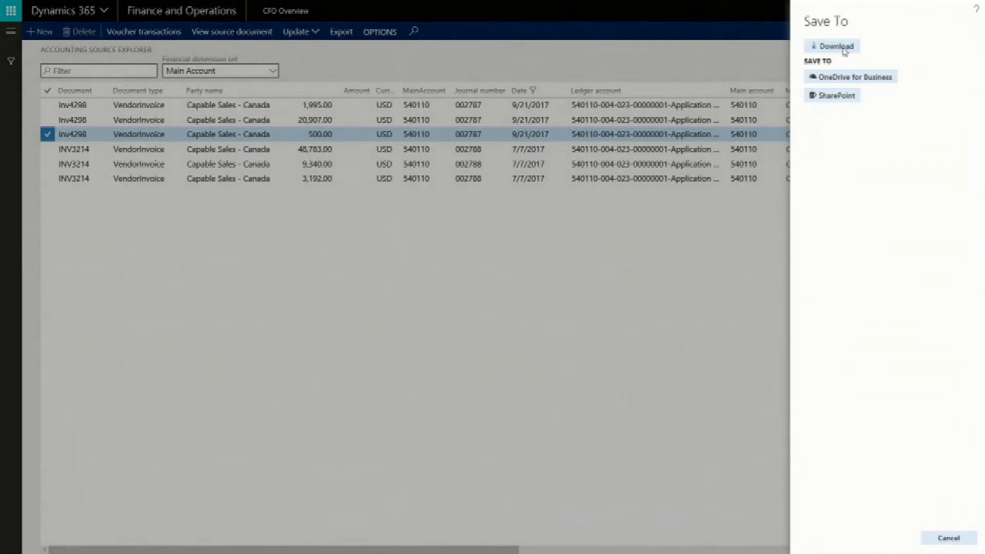
left_click(835, 46)
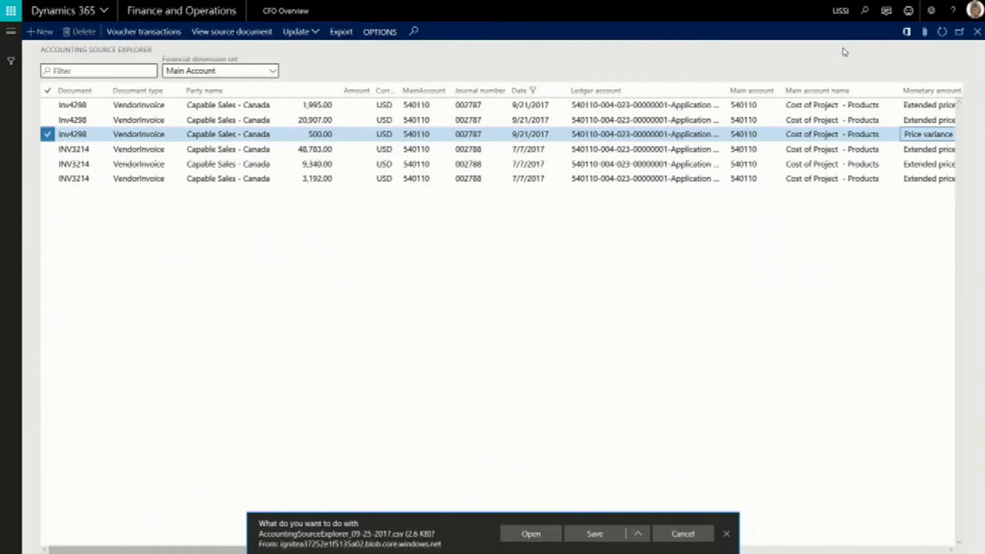
mouse_move(530, 533)
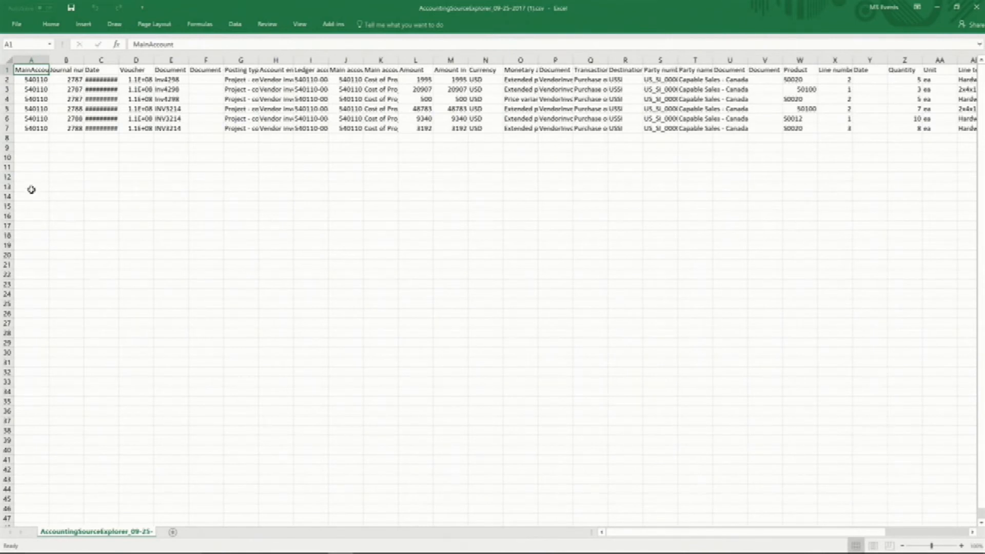
key("alt+tab")
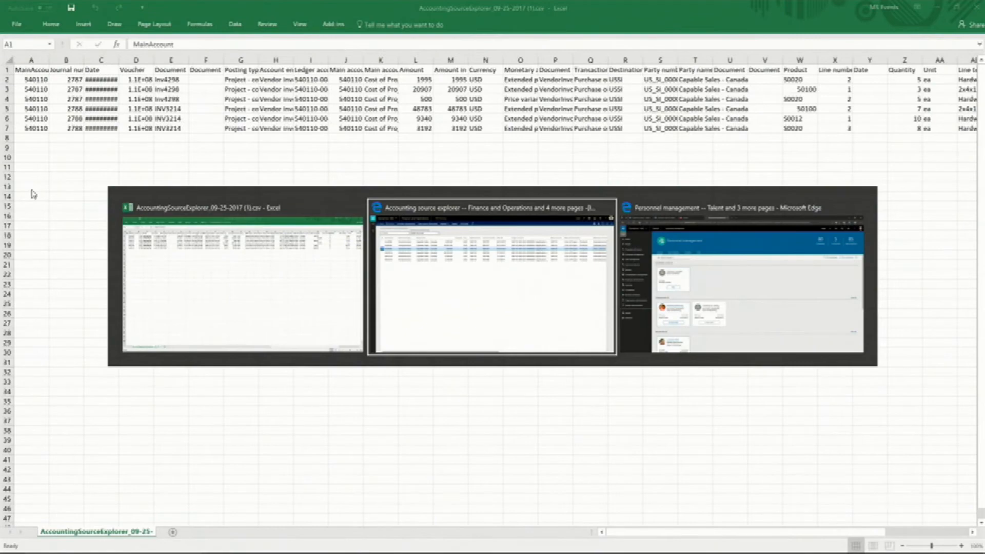